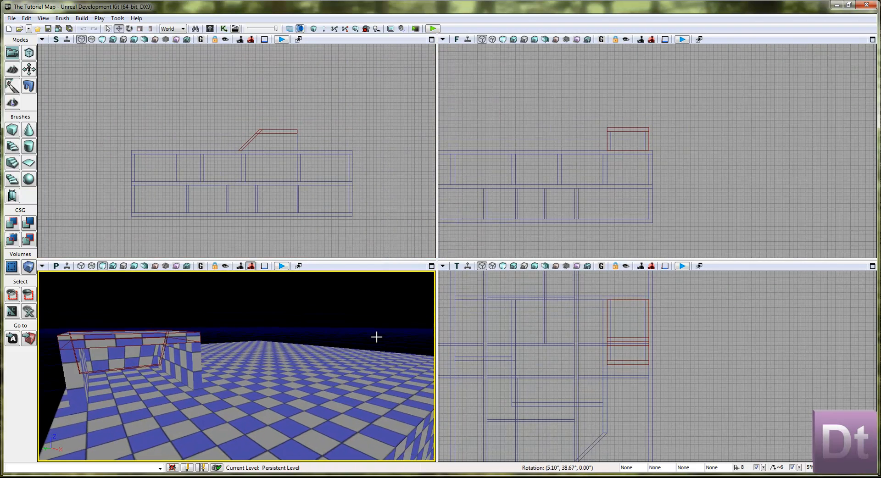
Orbit around the level, make the Side view active, and open the Cube brush builder.
left_click_drag(376, 337, 365, 365)
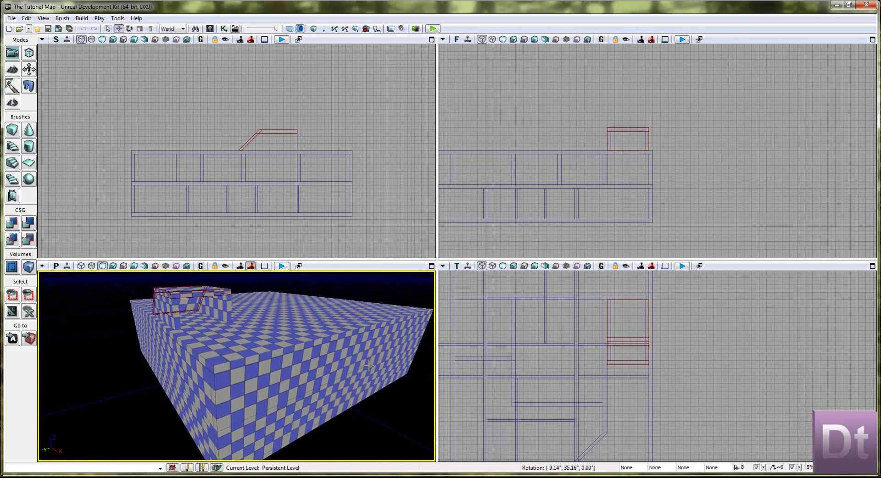
left_click_drag(368, 365, 380, 362)
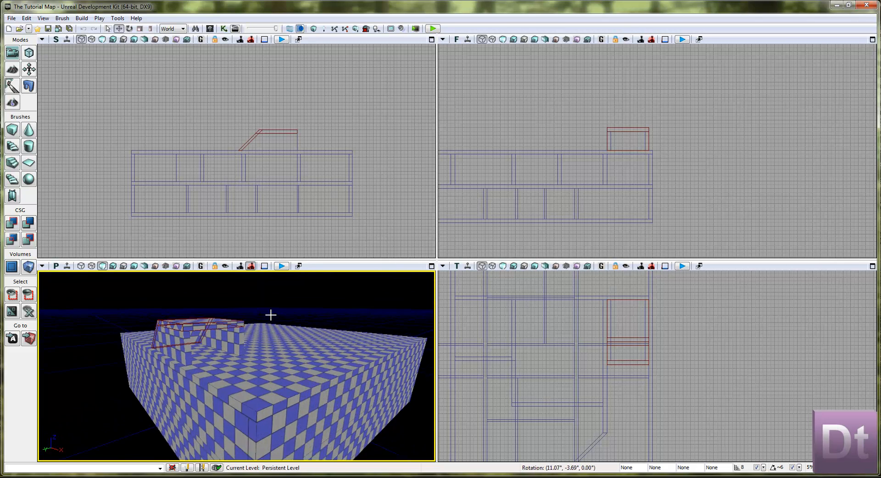
left_click_drag(270, 315, 233, 323)
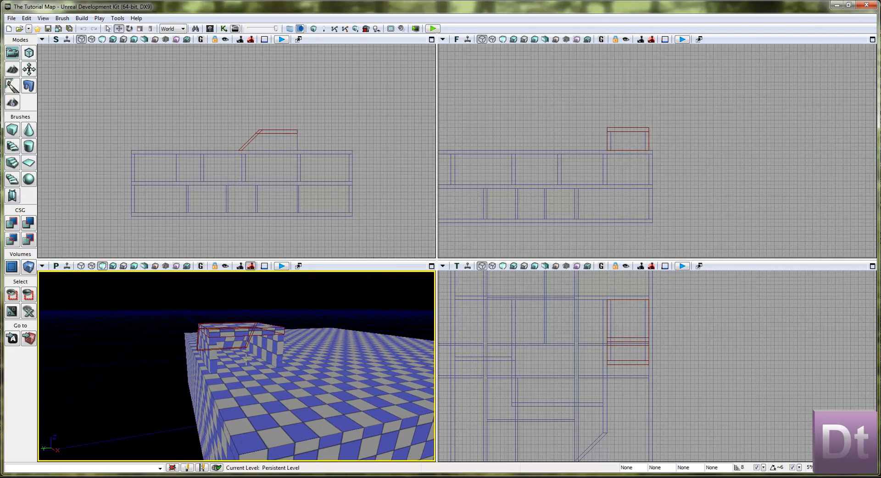
left_click(242, 175)
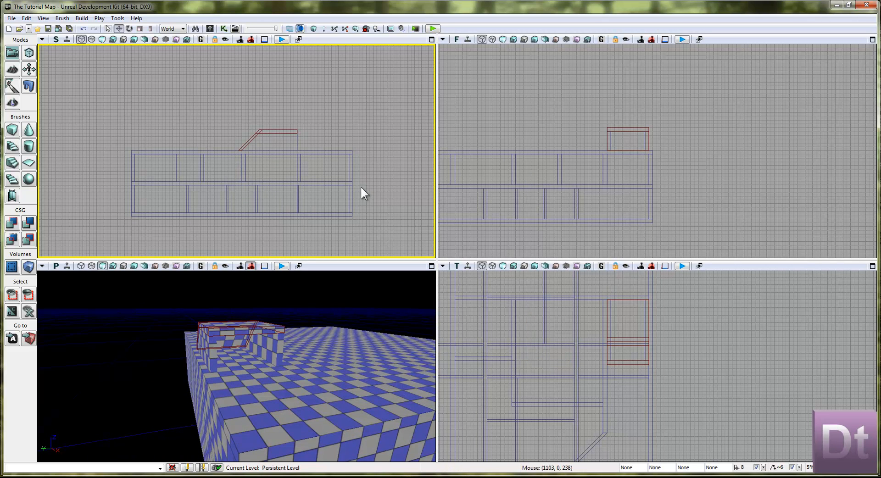
mouse_move(257, 157)
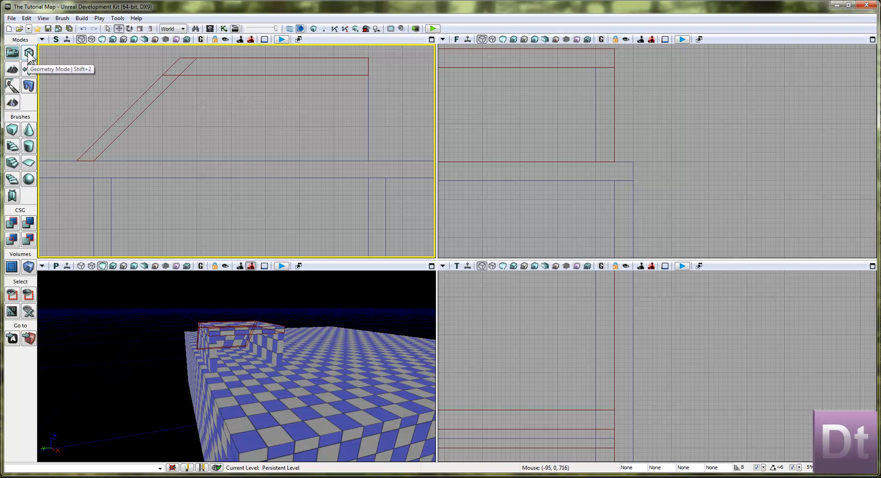
left_click(12, 129)
type("5")
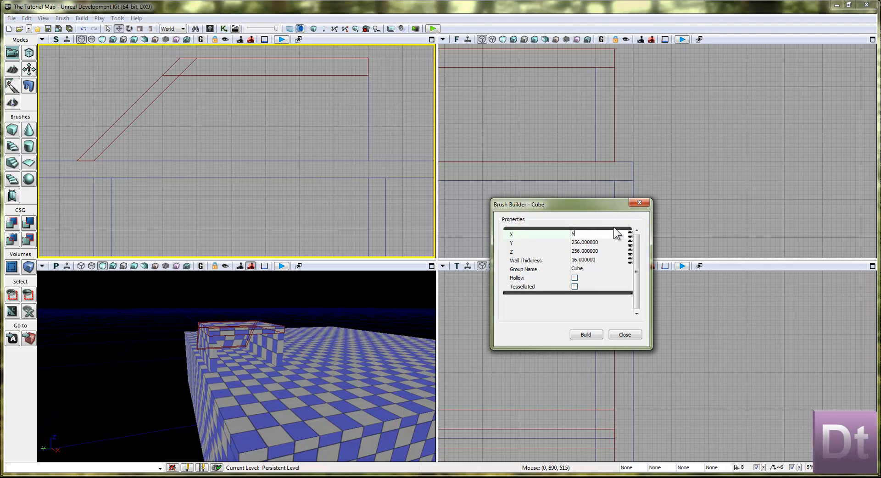
Enter the cube brush dimensions X 544, Y 288 and Z 32.
key("Tab")
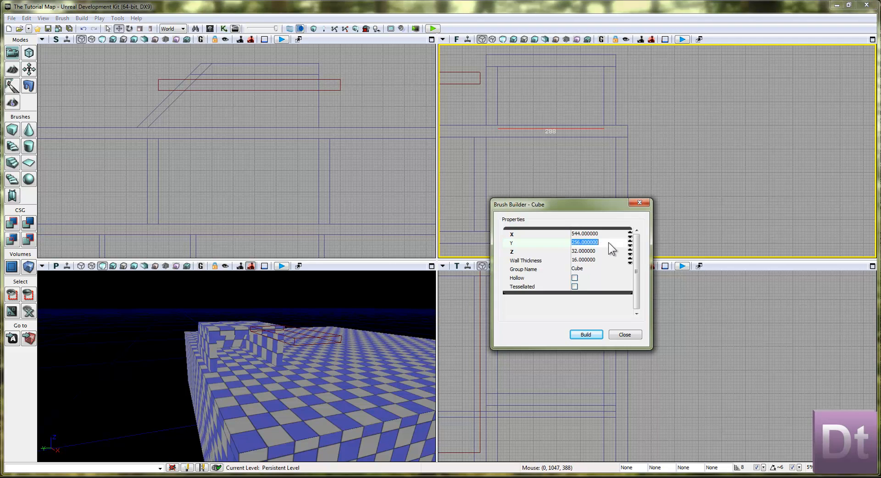
type("2888")
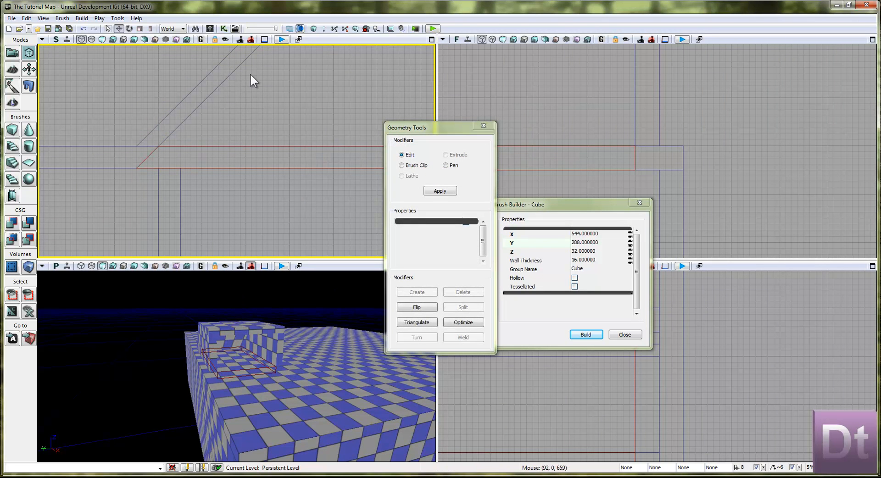
mouse_move(60, 207)
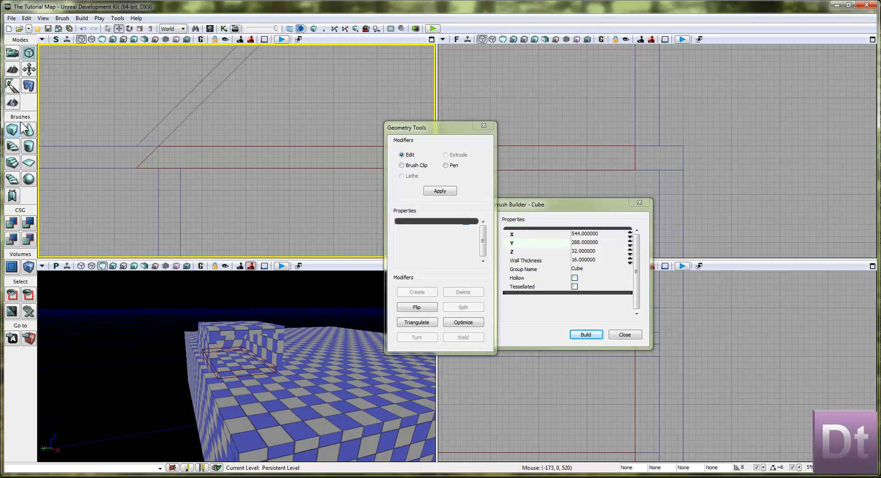
Close the Geometry Tools window so the slab brush can be added.
left_click(484, 126)
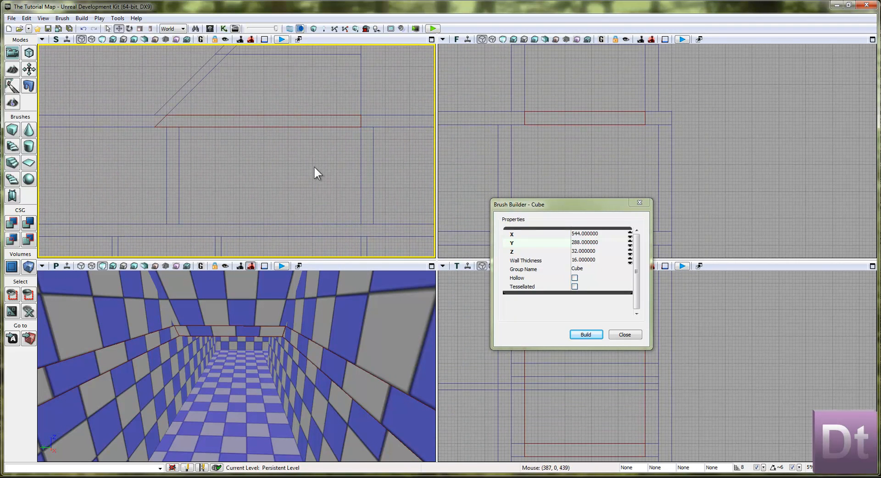
mouse_move(53, 151)
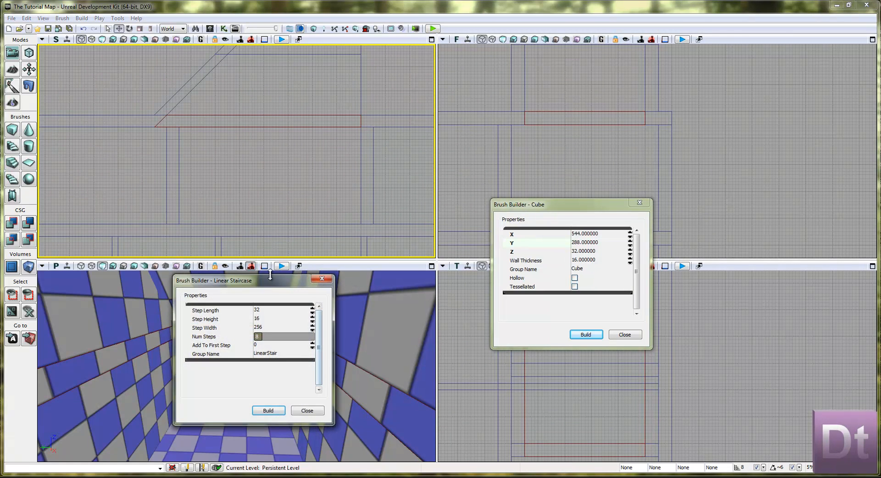
Set the staircase brush to 16 steps and move it along the corridor floor.
left_click(268, 410)
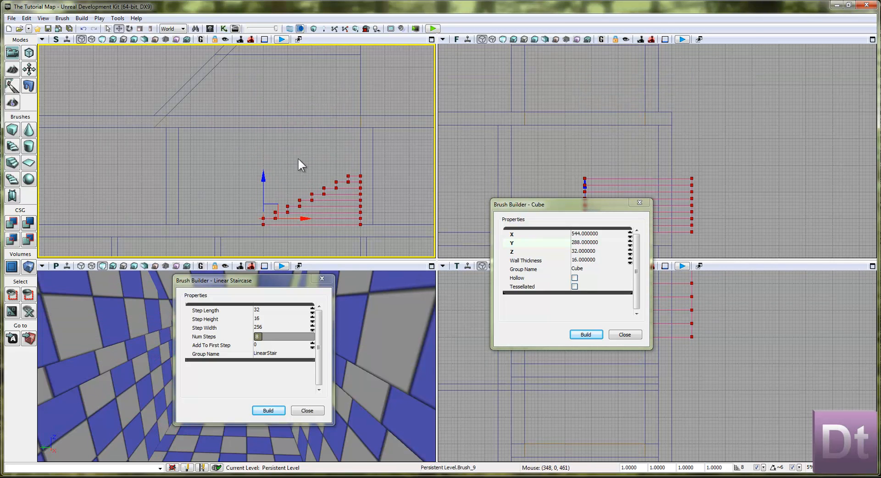
left_click(280, 345)
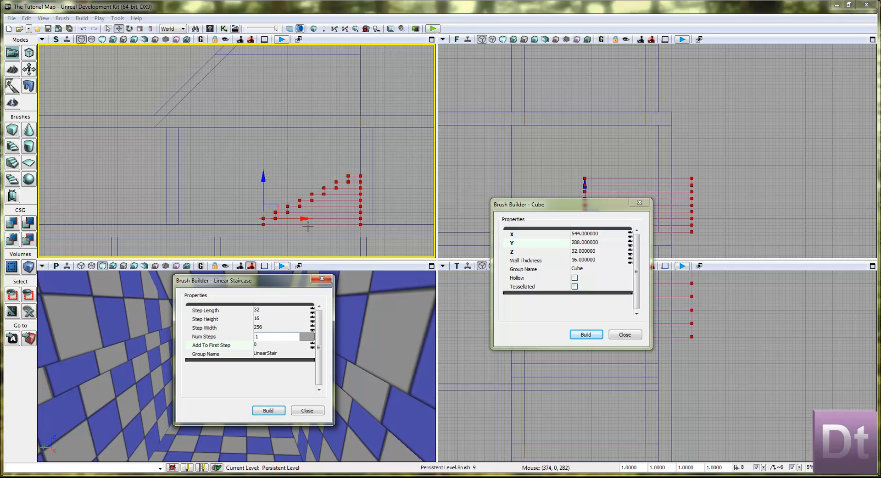
type("16")
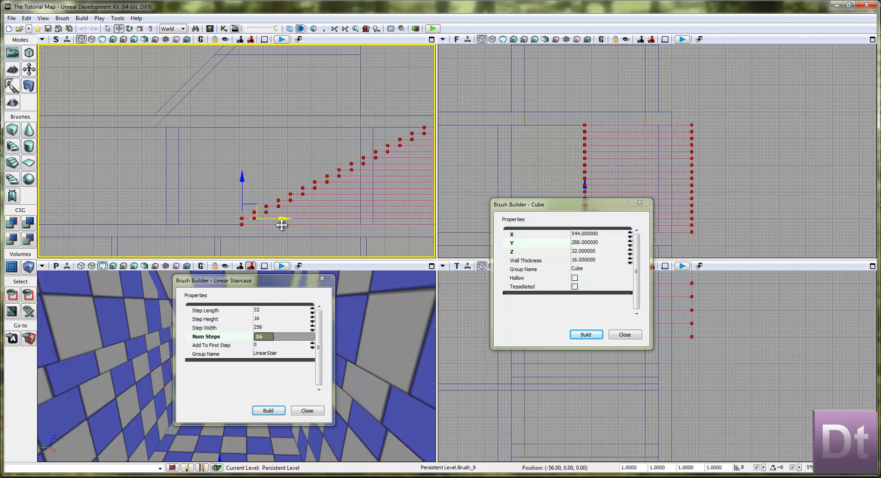
left_click_drag(281, 222, 197, 231)
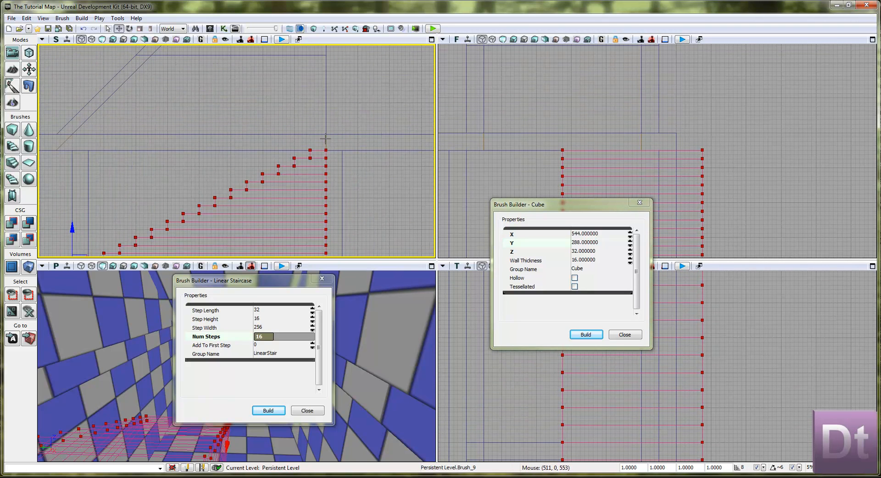
mouse_move(267, 161)
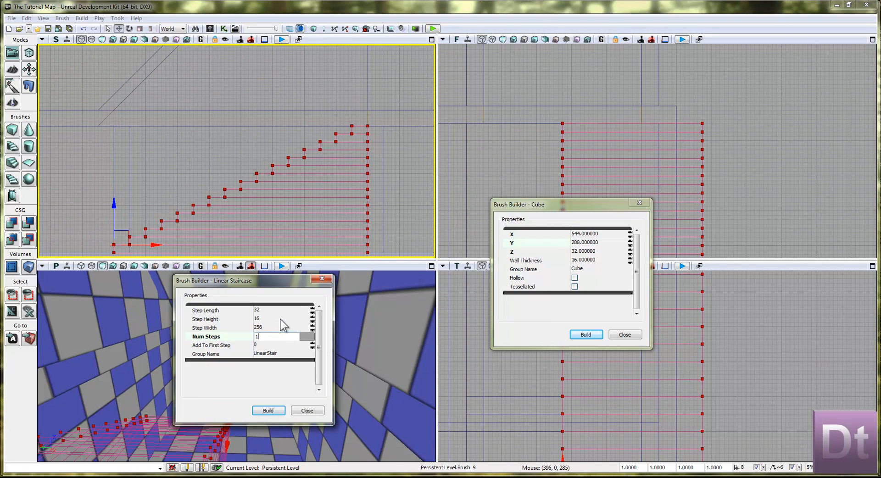
Rebuild with 17 steps and 352 width, slide it into the stairwell, and close the builder.
type("17")
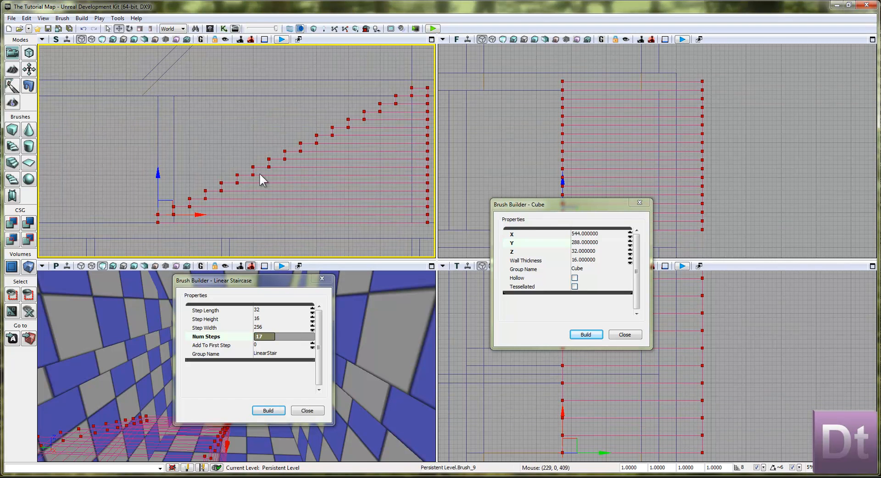
left_click_drag(264, 180, 191, 215)
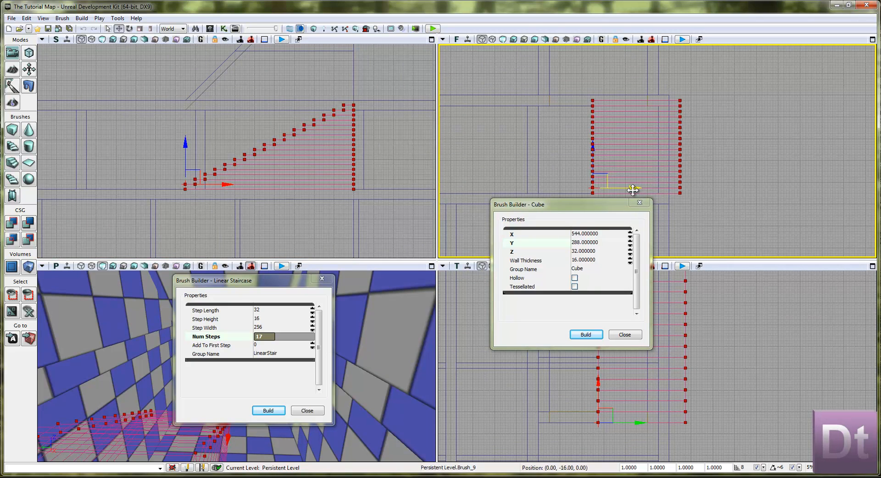
left_click_drag(632, 190, 588, 188)
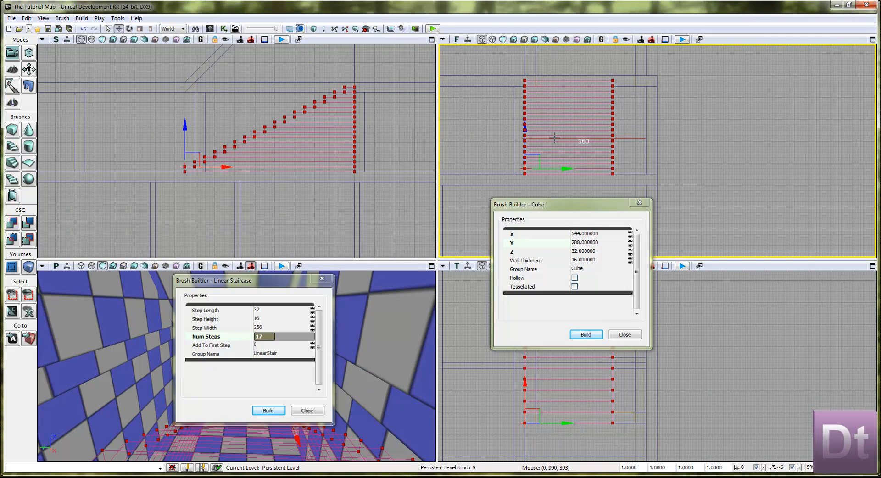
mouse_move(561, 259)
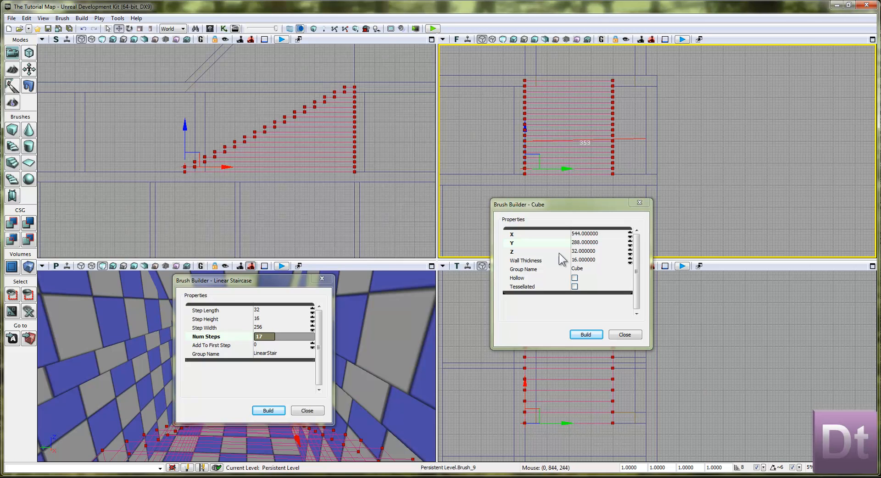
left_click(284, 327)
type("352")
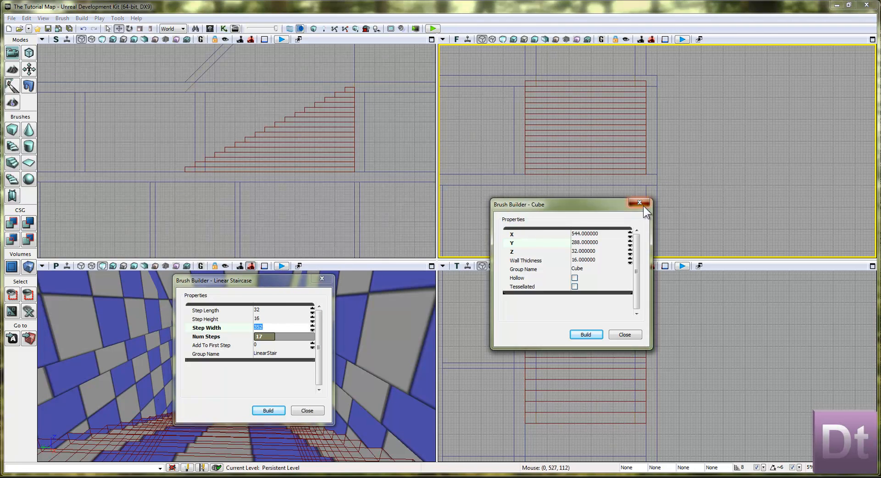
left_click(639, 203)
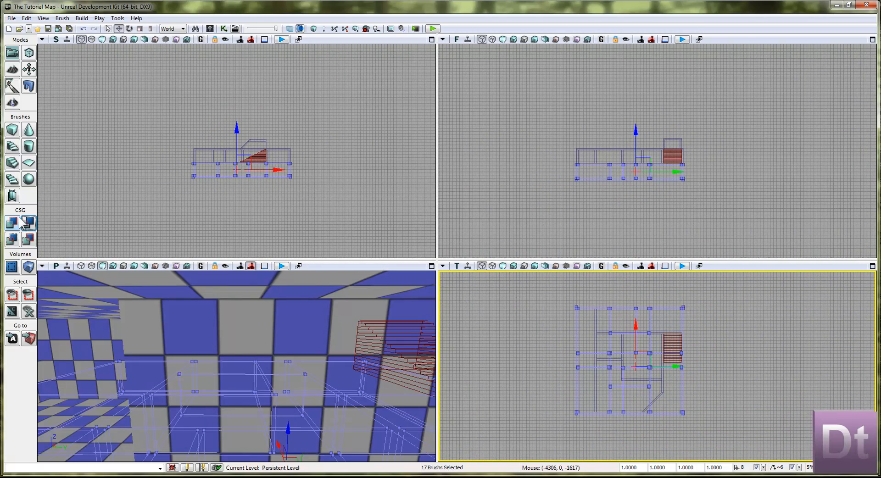
mouse_move(11, 223)
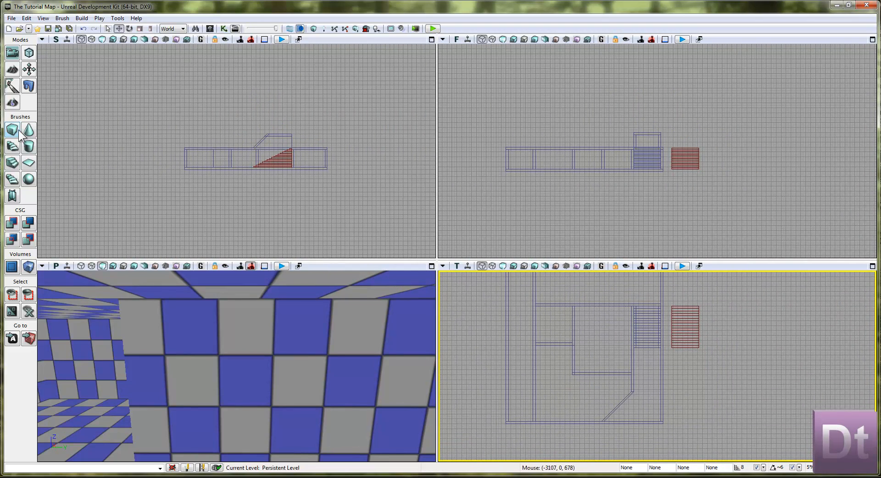
Open the Cube brush builder and enter sizes 150 by 32 by 224.
left_click(12, 130)
type("150")
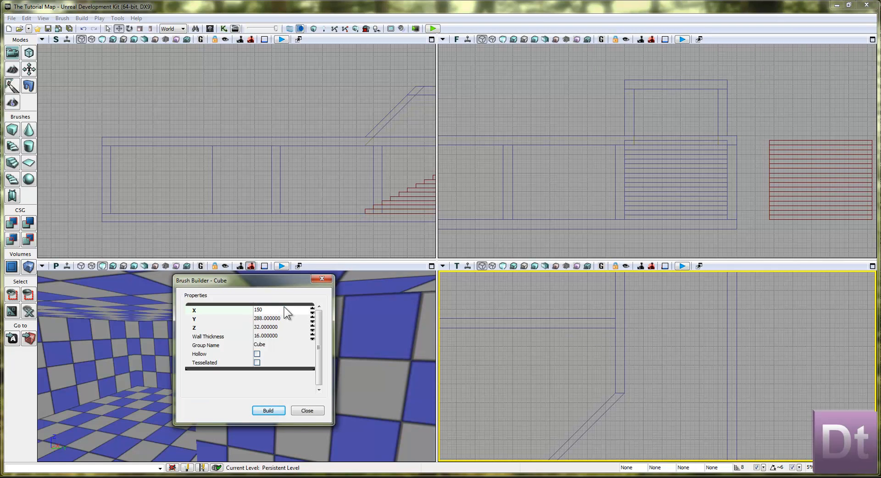
left_click(267, 319)
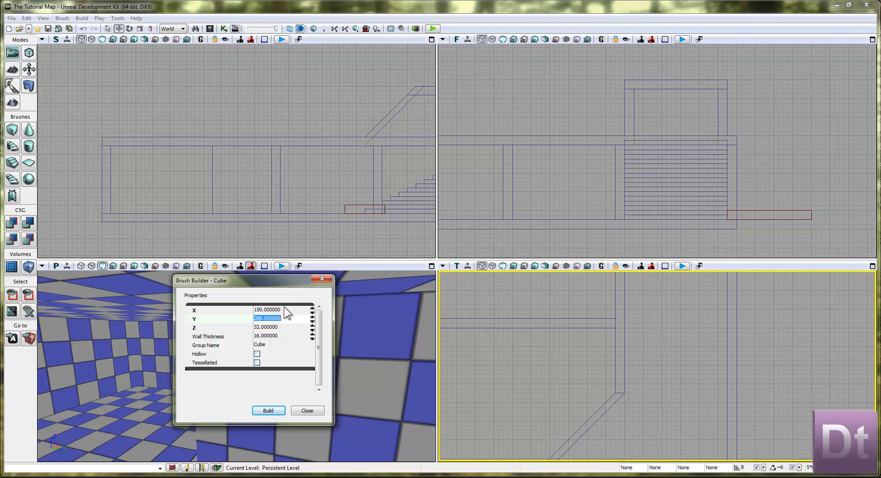
mouse_move(287, 322)
type("32.000000")
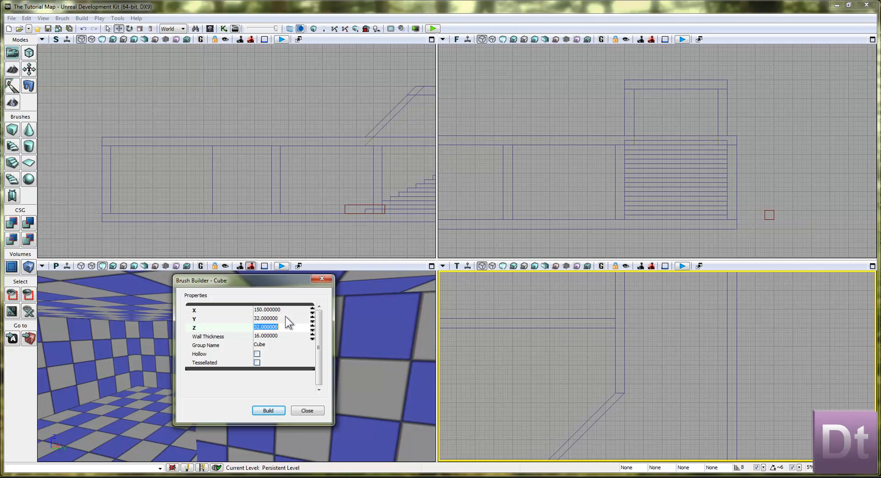
type("288")
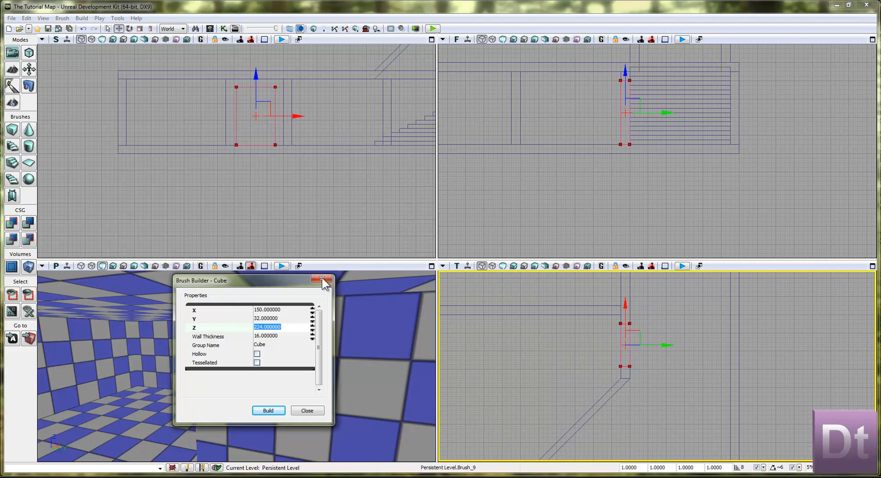
Close the cube builder and drag the thin block against the corridor wall beside the stairs.
left_click(323, 280)
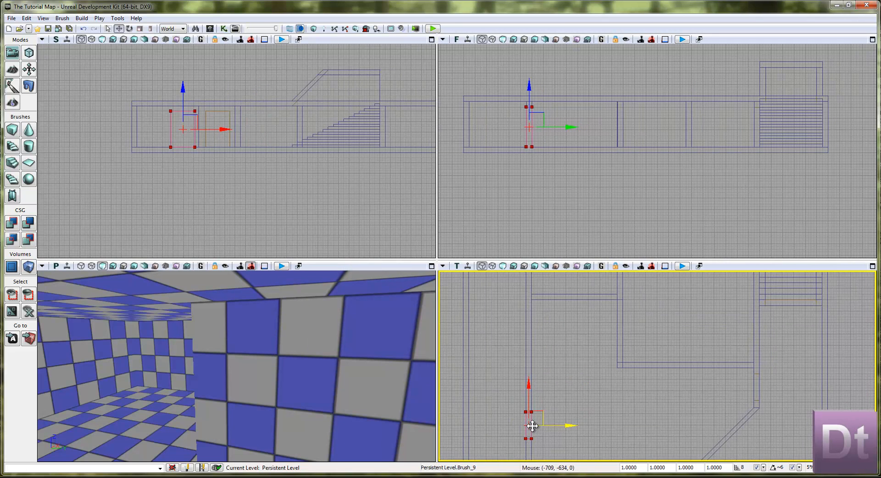
left_click_drag(531, 425, 527, 323)
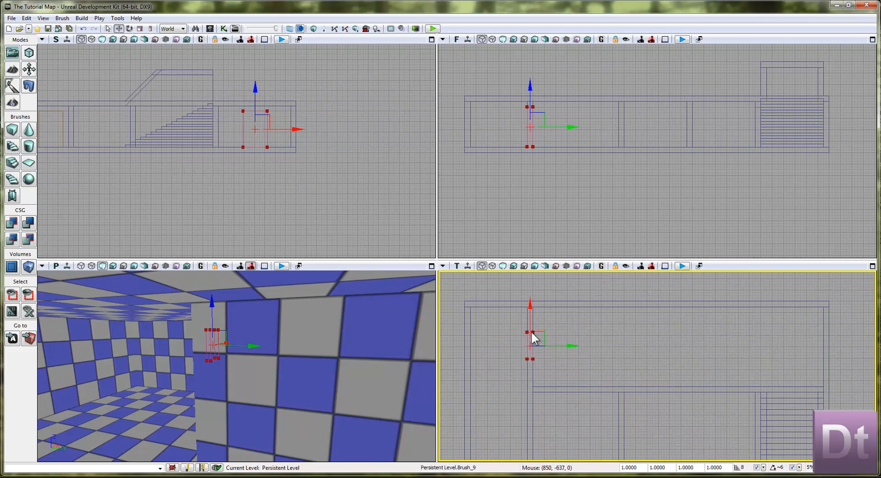
left_click_drag(531, 337, 616, 337)
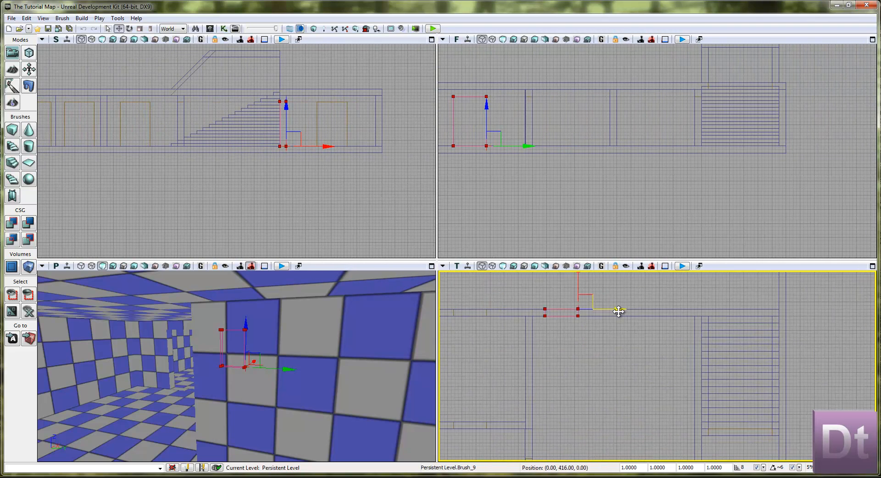
left_click_drag(619, 311, 689, 309)
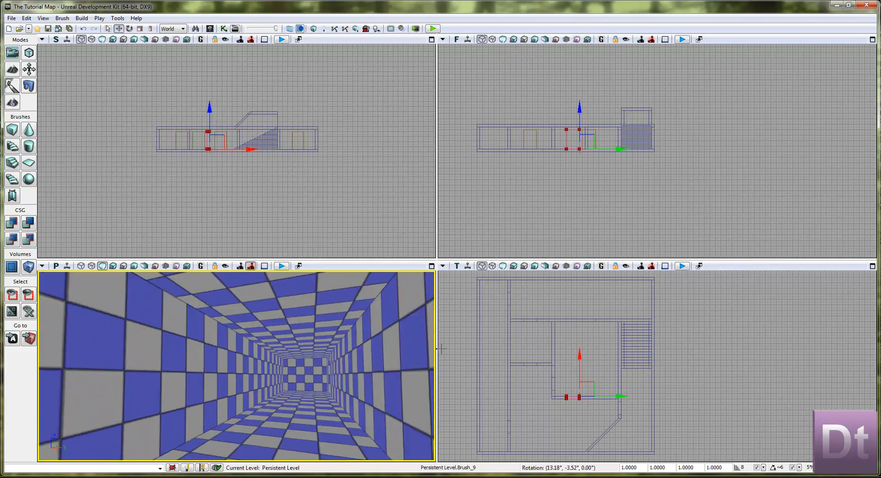
left_click_drag(225, 365, 281, 348)
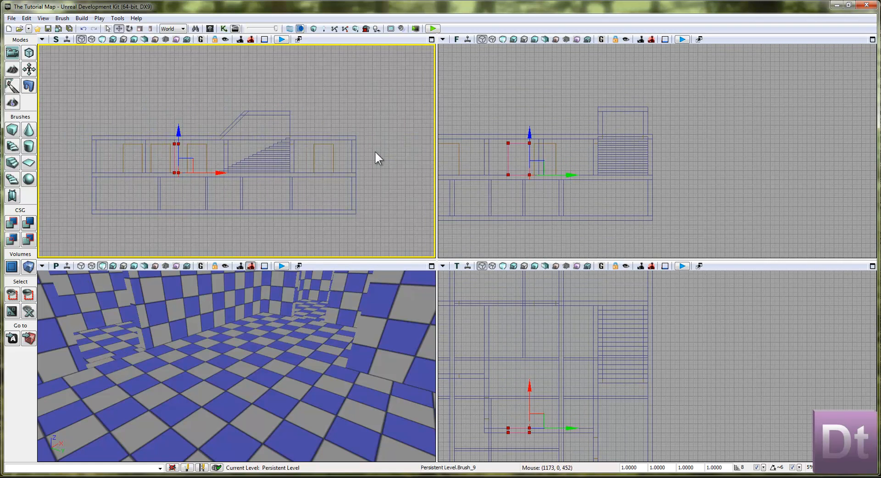
left_click_drag(377, 158, 75, 117)
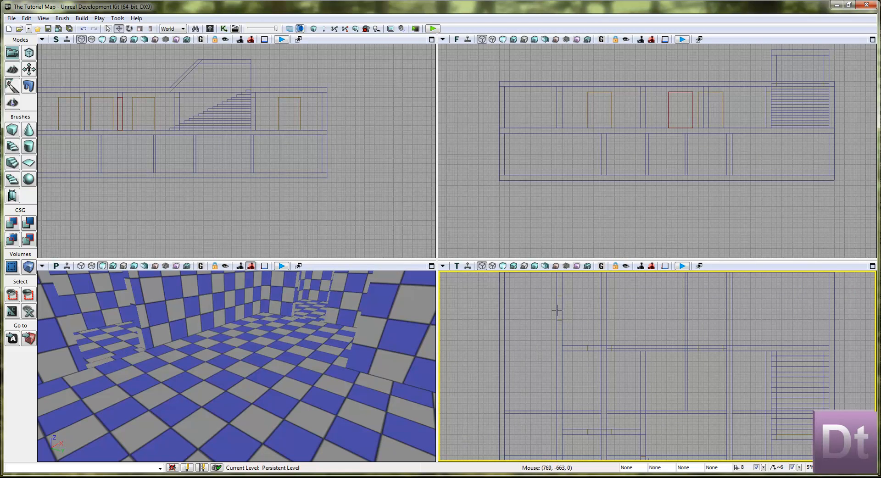
left_click(191, 110)
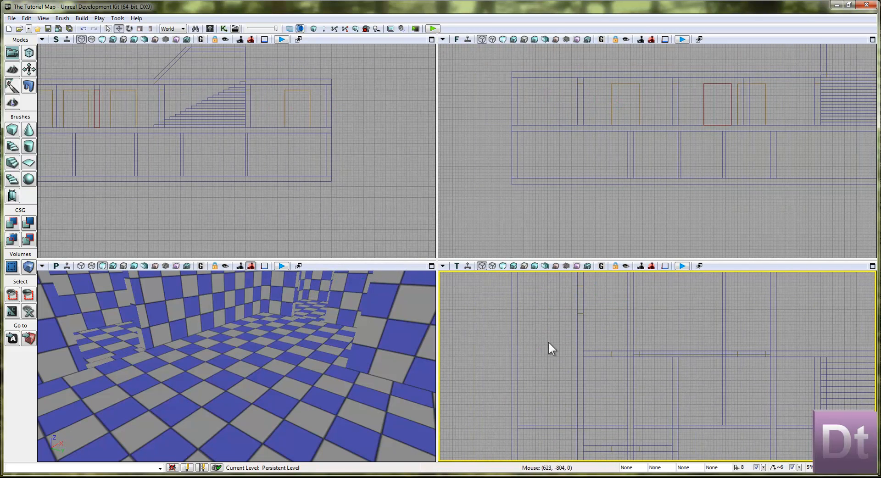
mouse_move(559, 399)
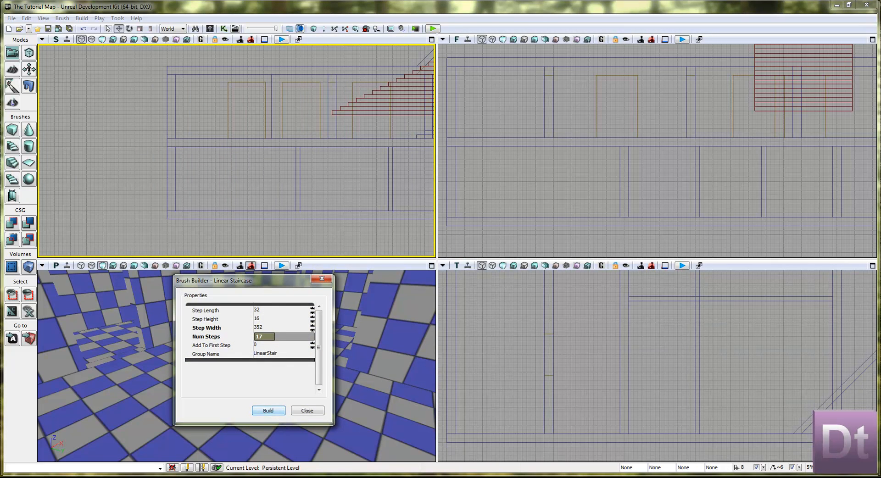
Enter a step count of 2 in the Linear Staircase builder.
type("2")
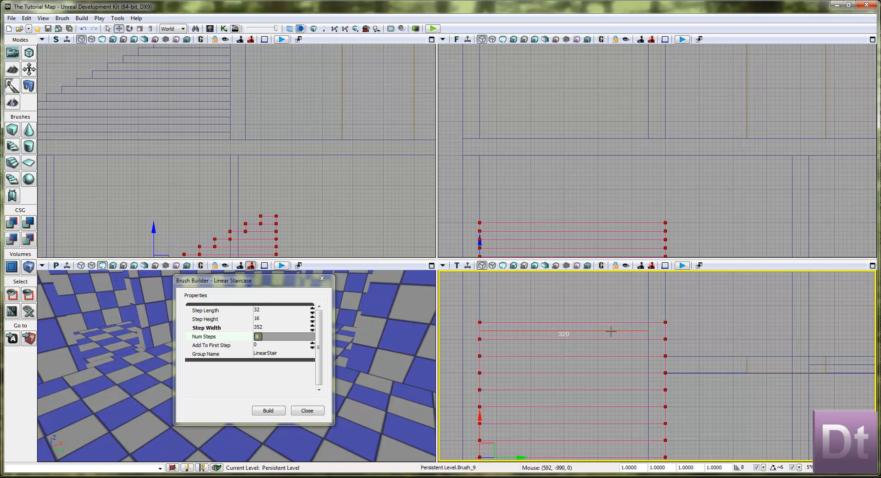
Rebuild the staircase 320 wide with 16 steps and shift it back into place.
left_click(280, 327)
type("320")
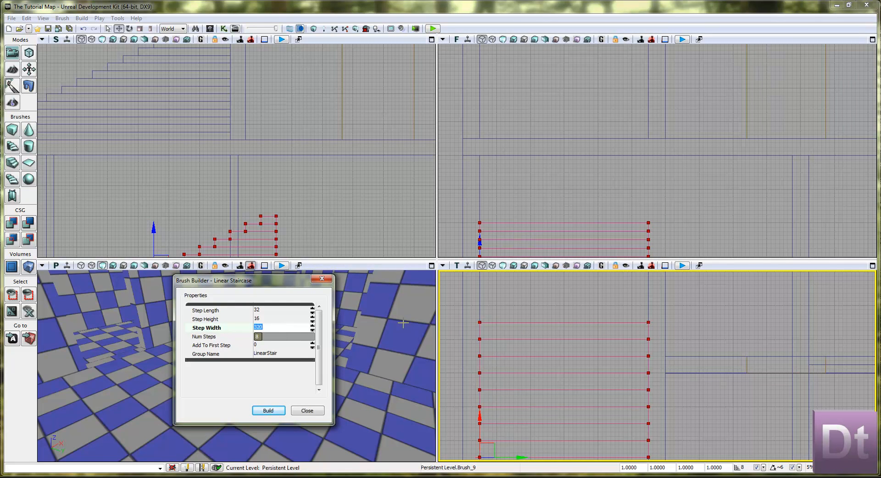
left_click(268, 410)
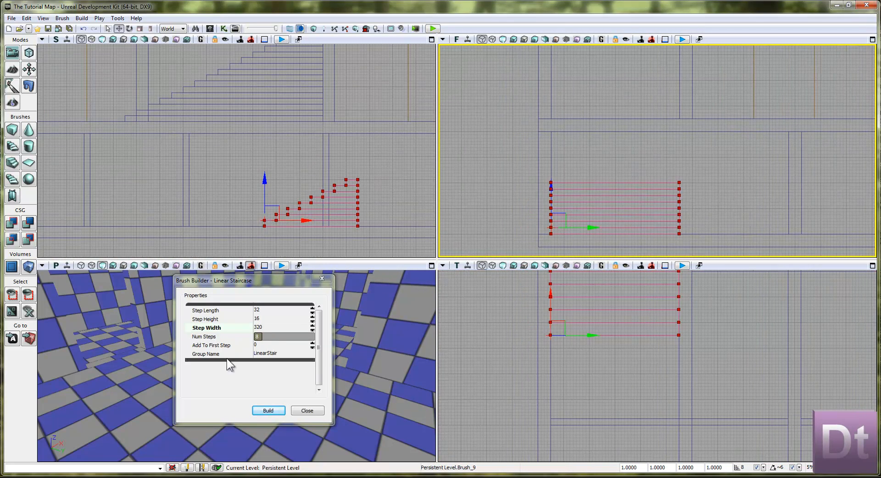
type("16")
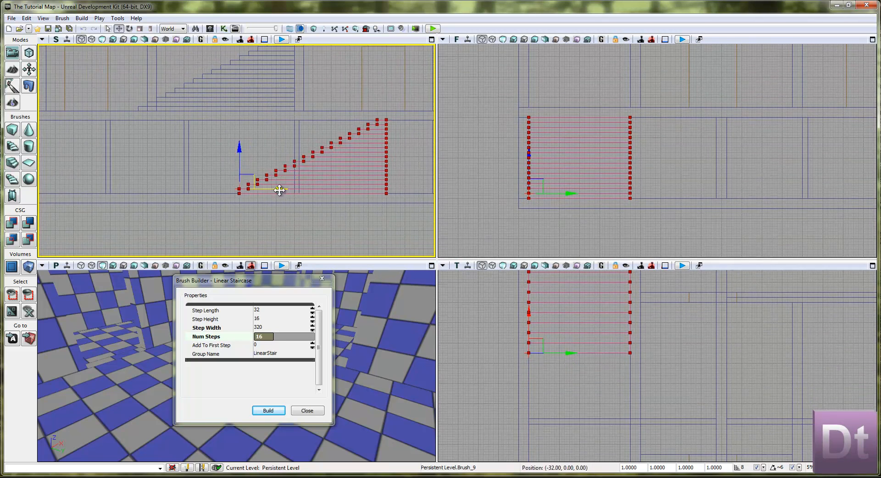
left_click_drag(280, 190, 250, 183)
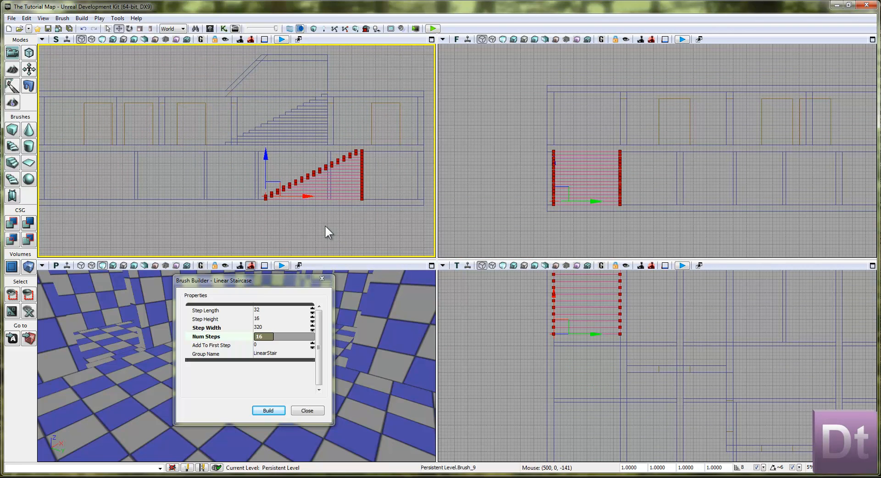
mouse_move(668, 330)
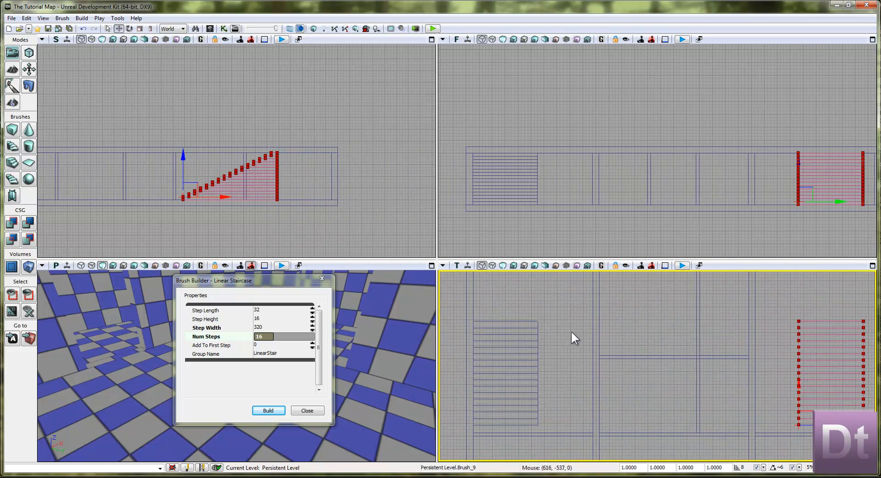
mouse_move(575, 361)
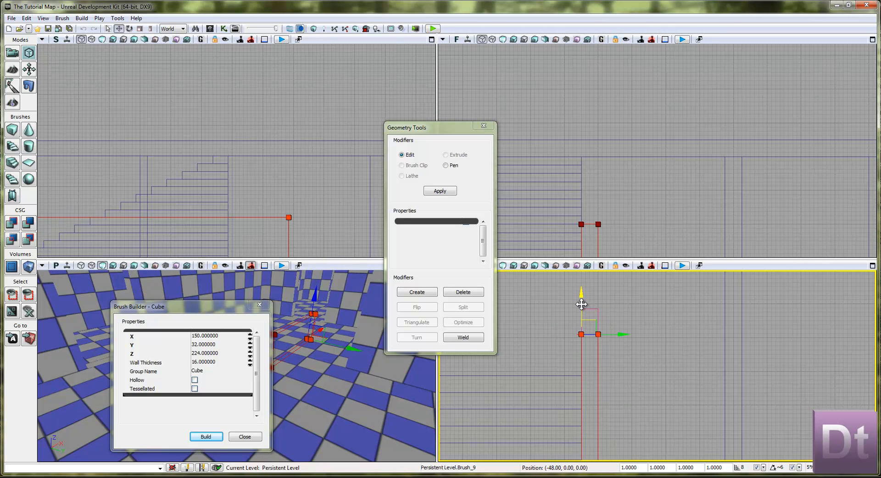
Choose a larger grid snap size from the drag grid menu.
left_click(740, 467)
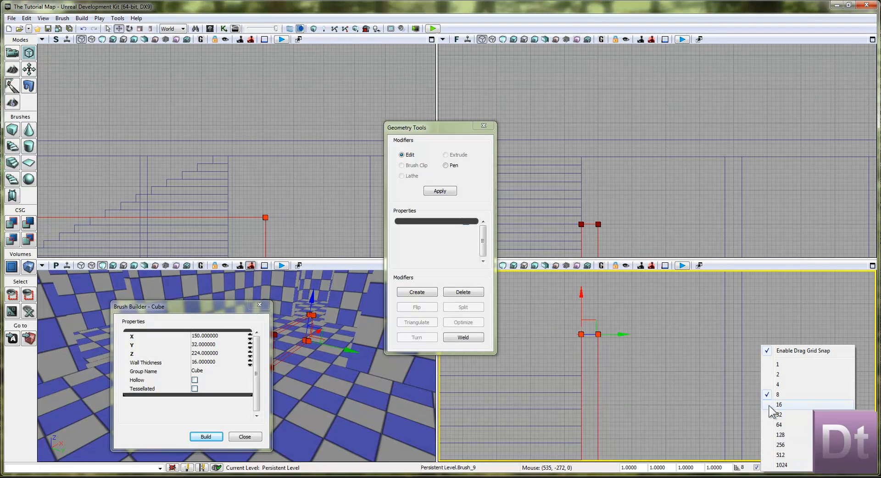
left_click(779, 405)
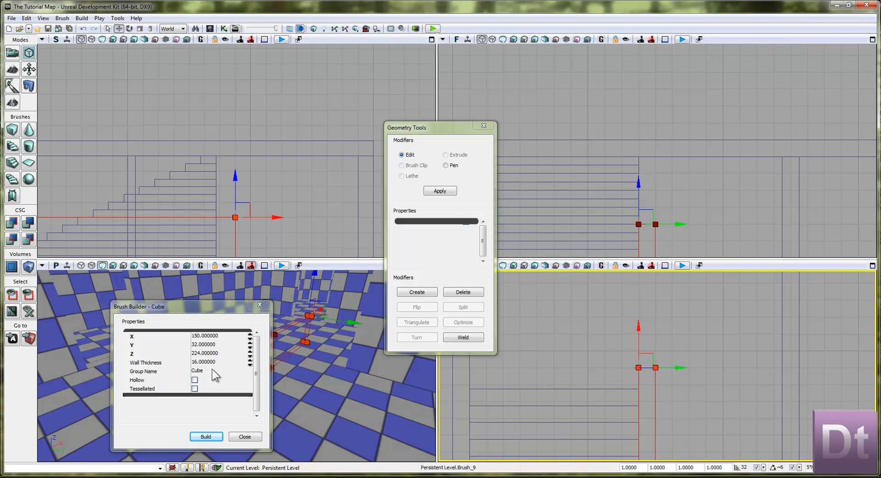
mouse_move(219, 361)
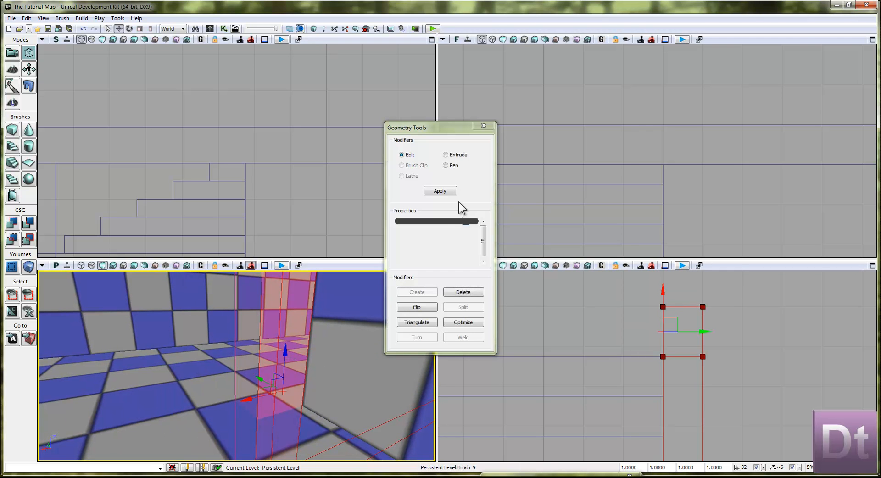
Extrude the selected brush face outward, then return to ordinary Edit mode.
left_click(445, 155)
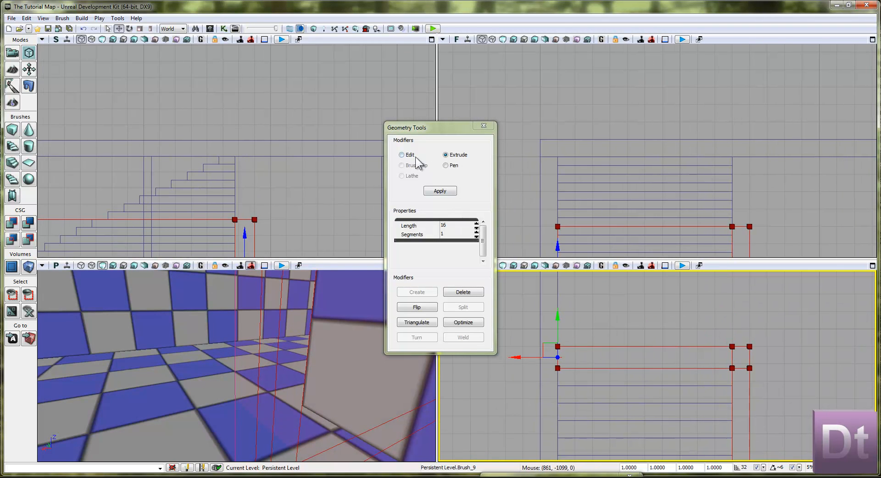
left_click(401, 155)
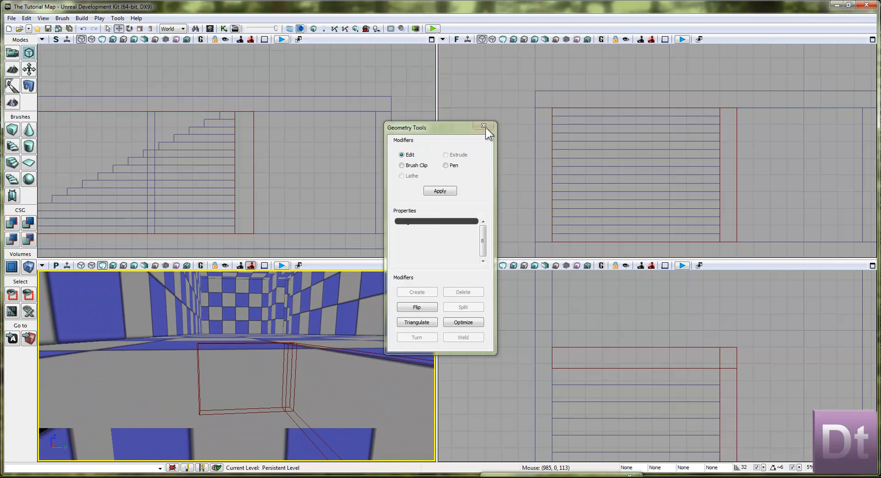
Rebuild the builder brush as a 150×32×224 cube, then drag its vertices into a long slab.
left_click(484, 126)
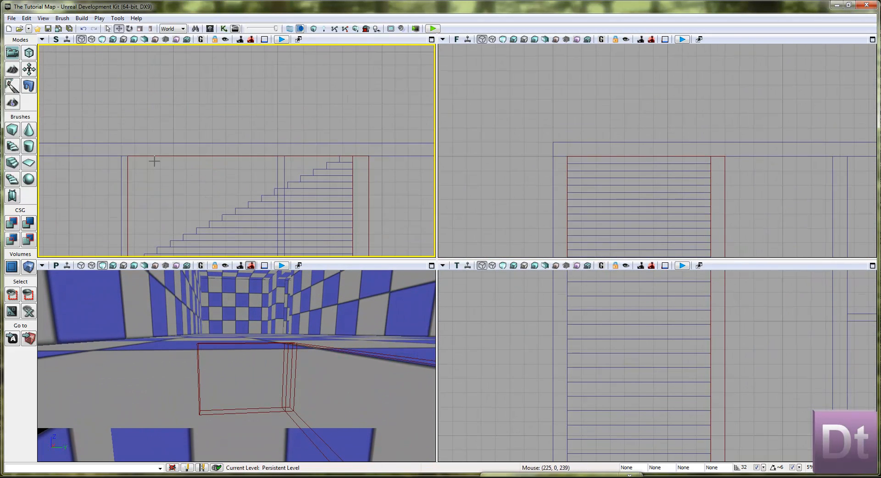
mouse_move(130, 155)
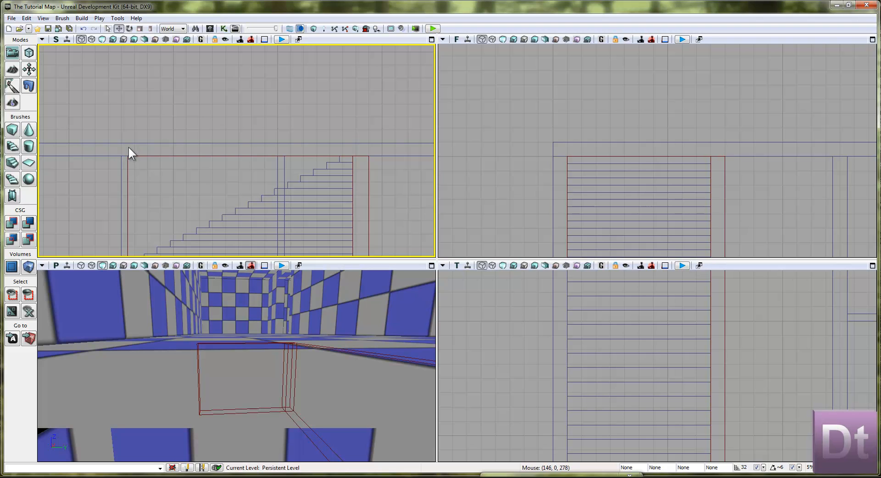
mouse_move(78, 206)
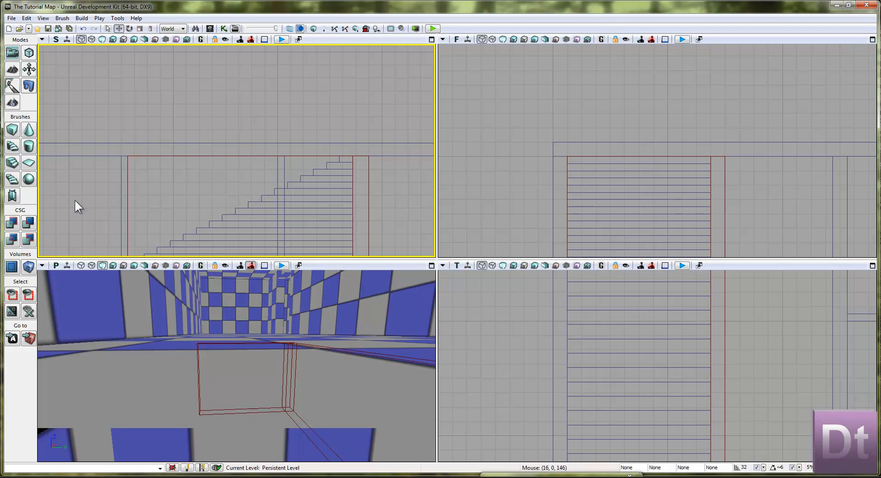
mouse_move(94, 266)
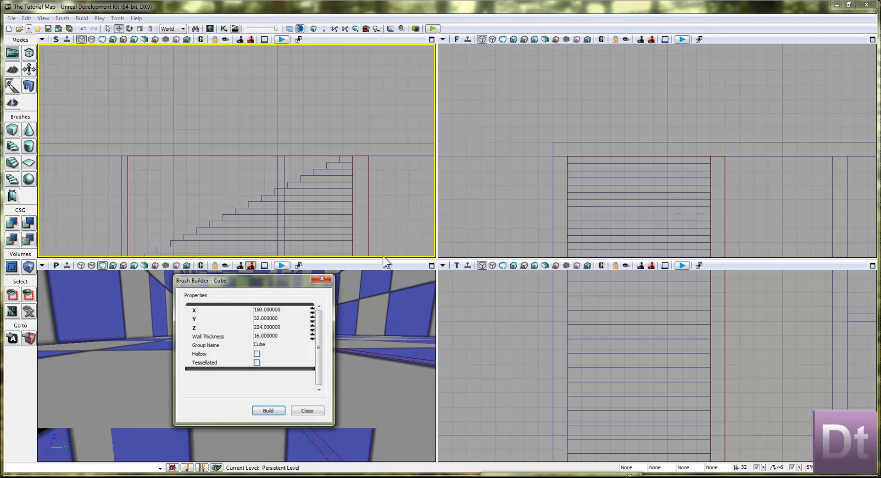
left_click_drag(203, 280, 532, 203)
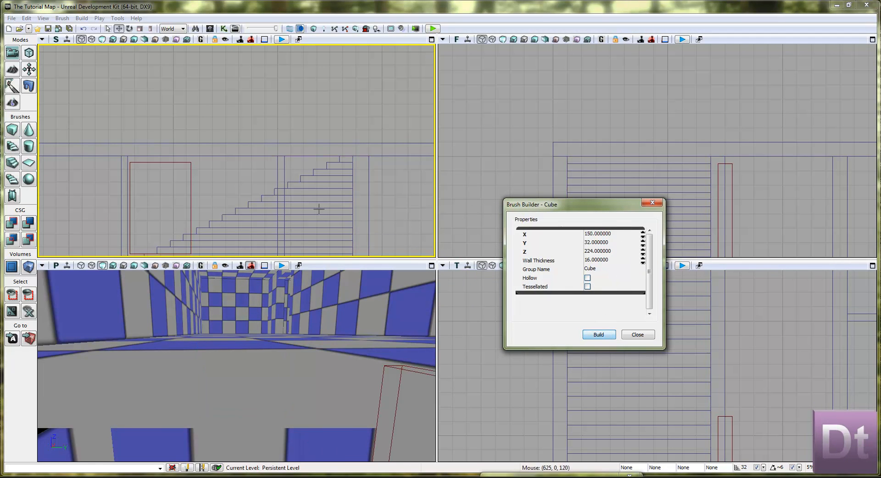
left_click(598, 334)
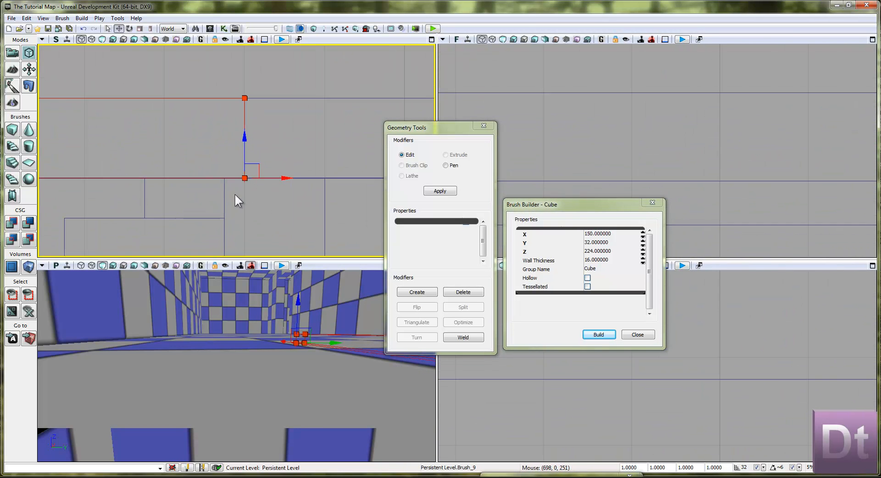
mouse_move(247, 187)
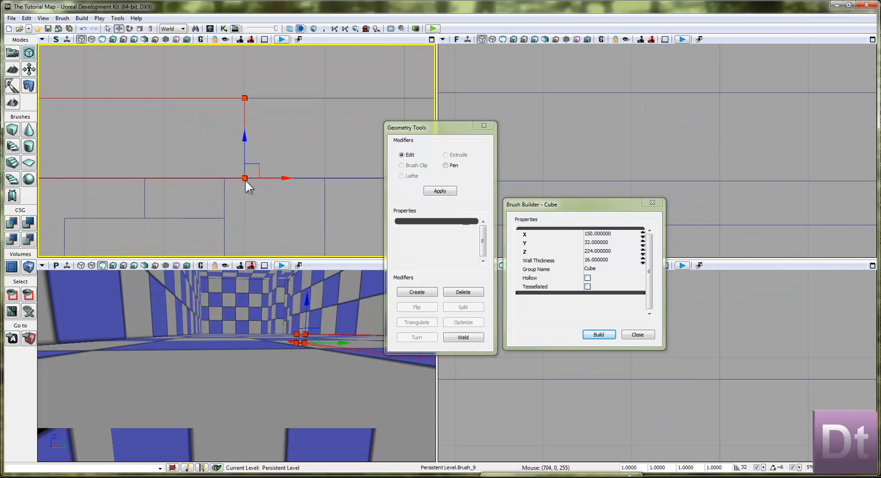
left_click(743, 467)
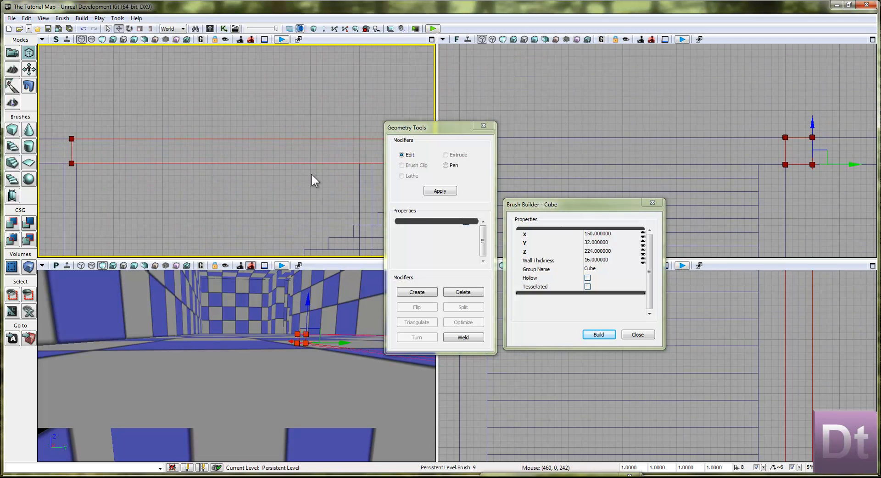
left_click_drag(315, 180, 173, 141)
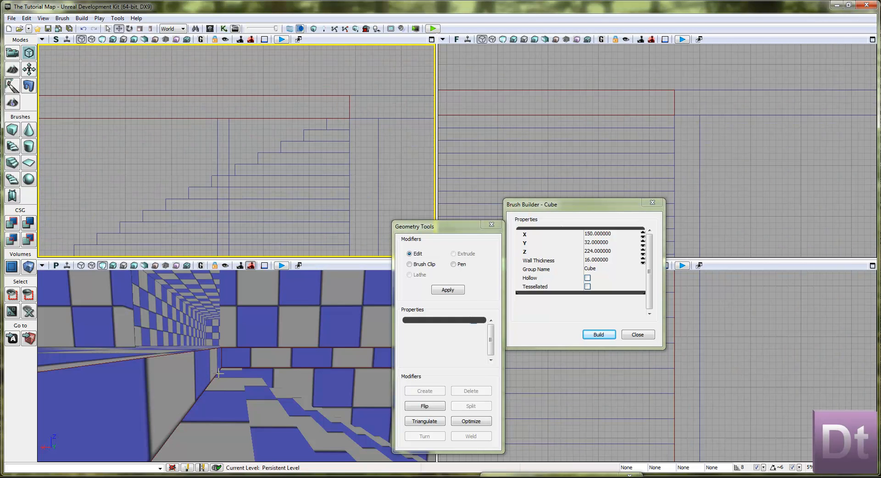
mouse_move(433, 243)
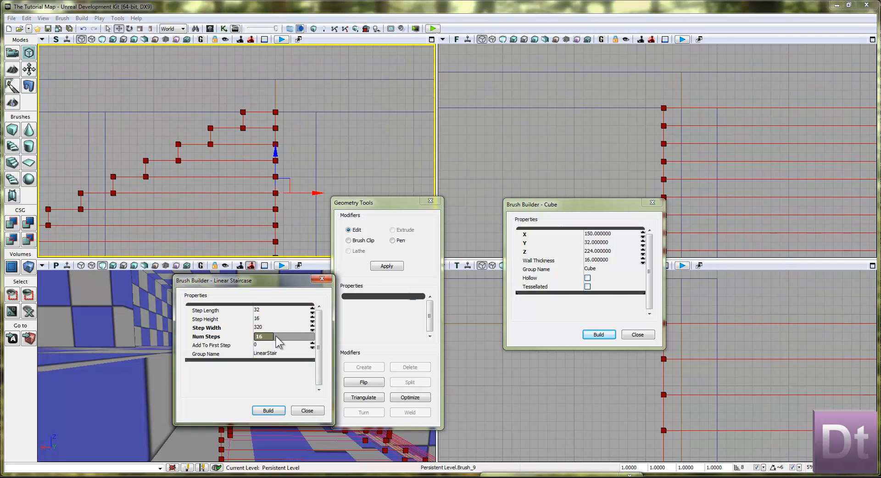
Set the Linear Staircase brush's Num Steps to 17 and build it.
type("1")
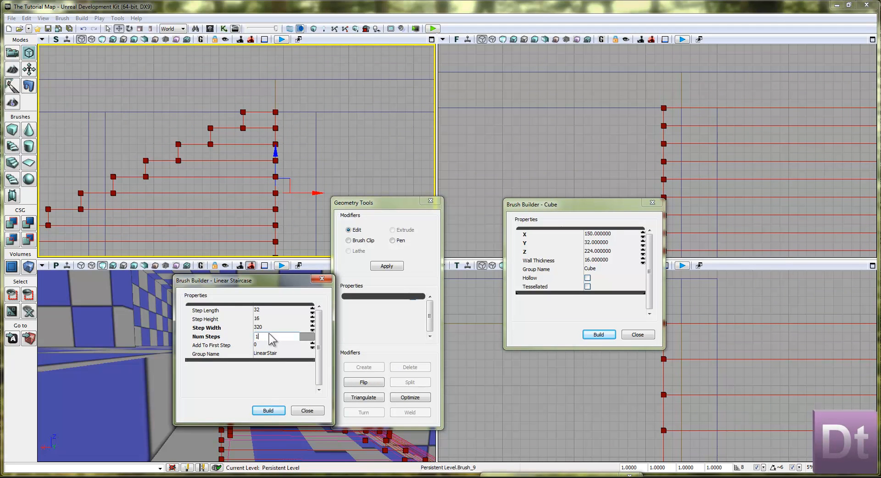
type("17")
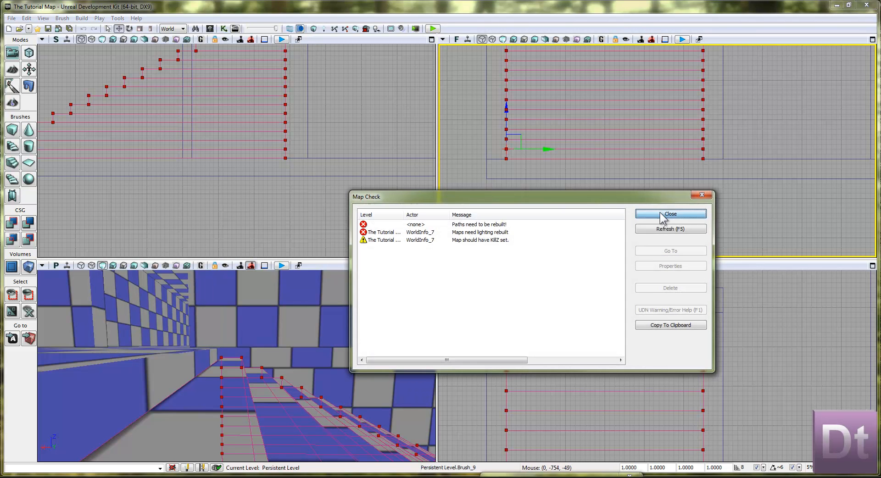
Close the Map Check report and tilt the perspective view down onto the staircase brush.
left_click(670, 213)
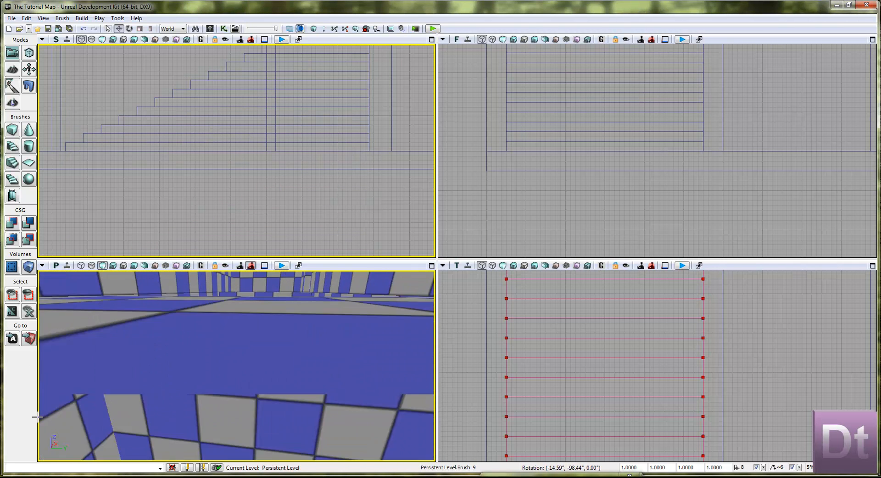
left_click_drag(236, 366, 236, 337)
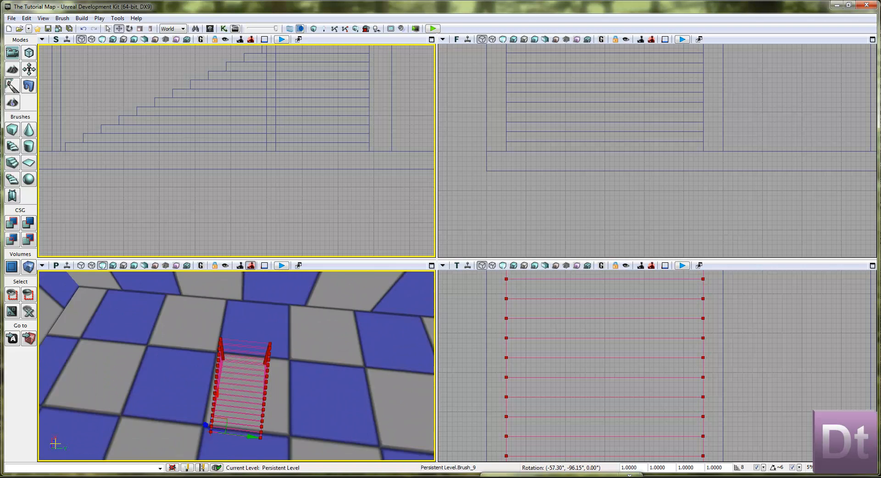